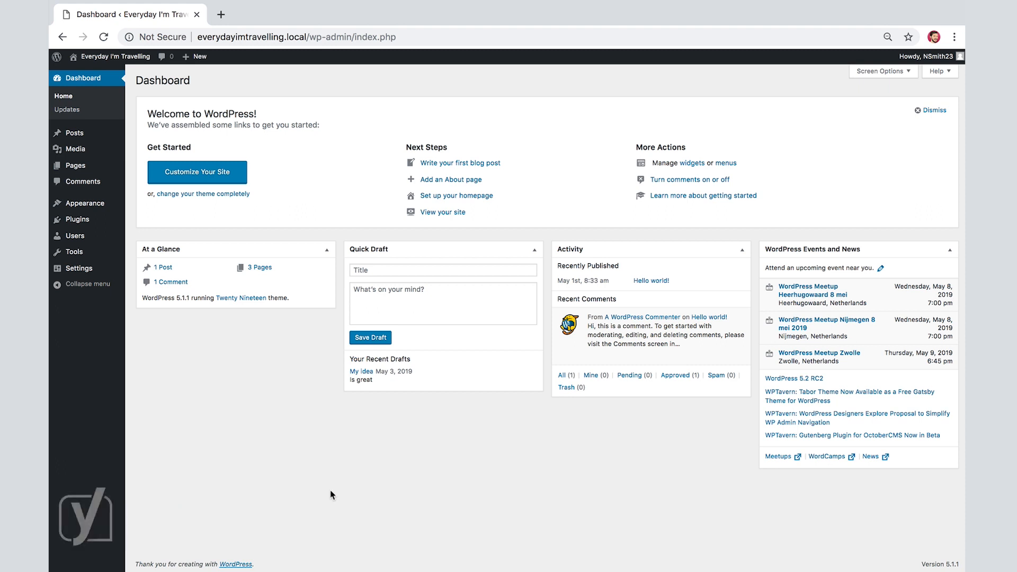
mouse_move(314, 410)
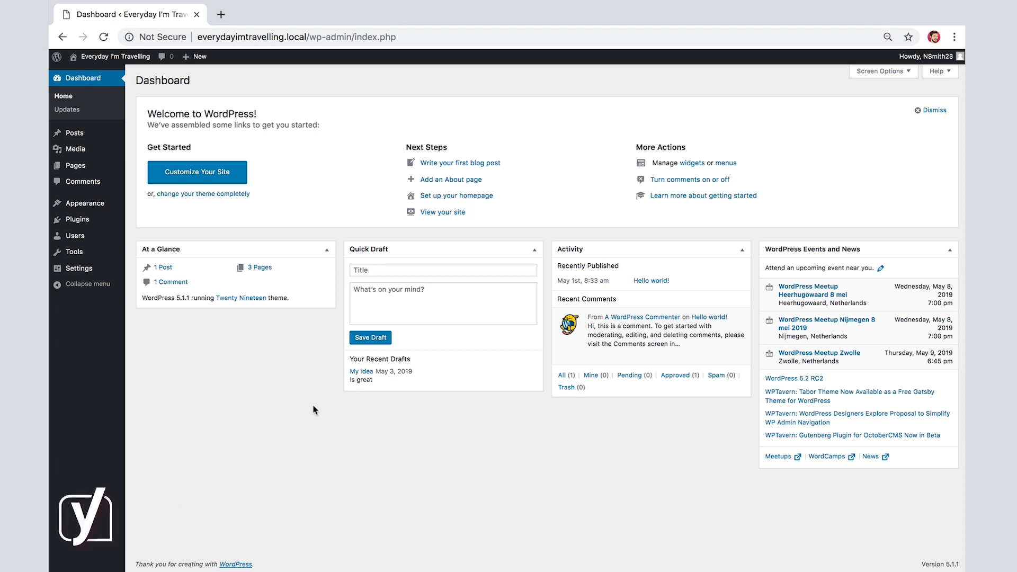
mouse_move(297, 387)
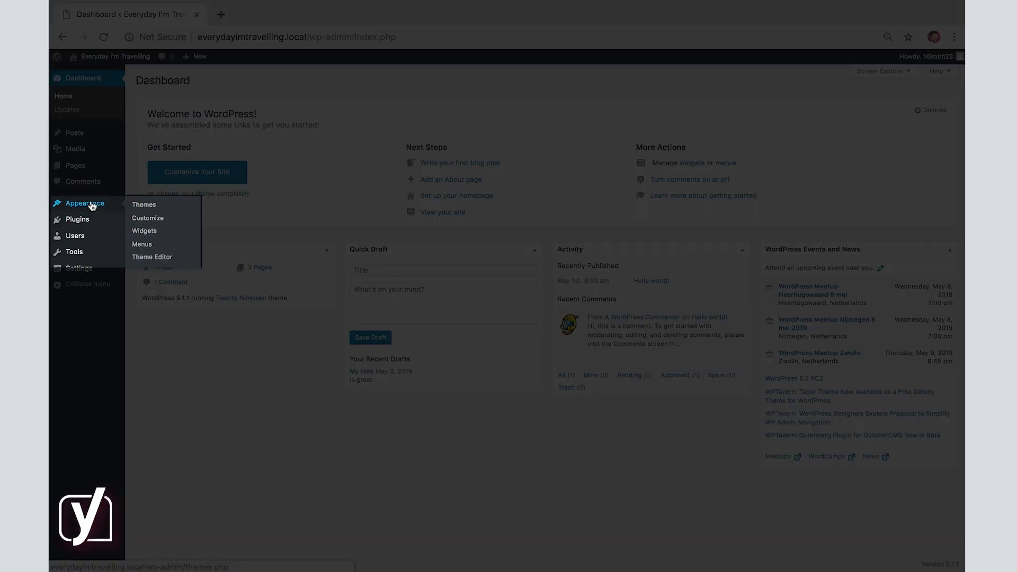
Step: Show the installed themes, then view the public site in a second tab and return to Themes
left_click(144, 205)
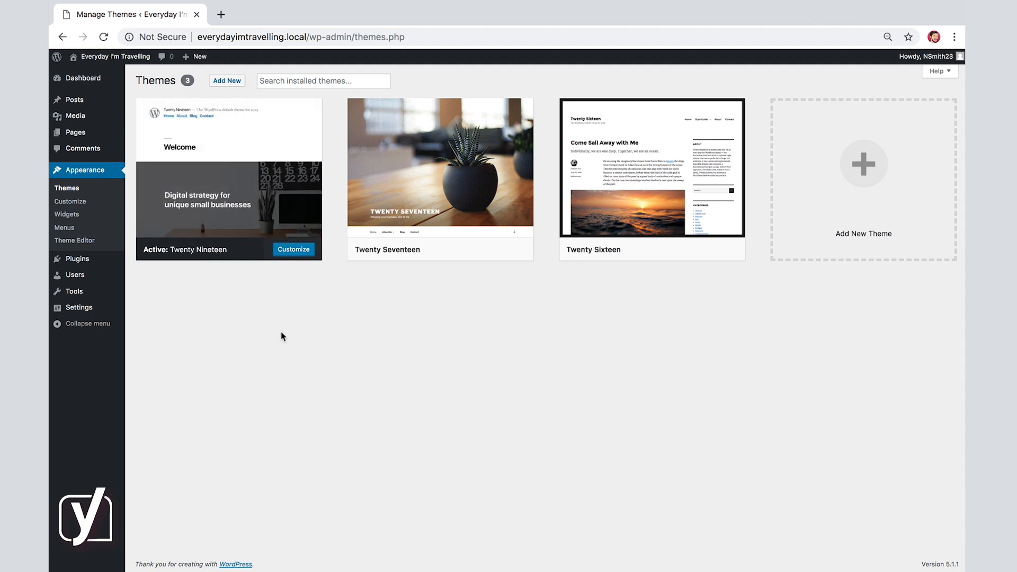
mouse_move(344, 324)
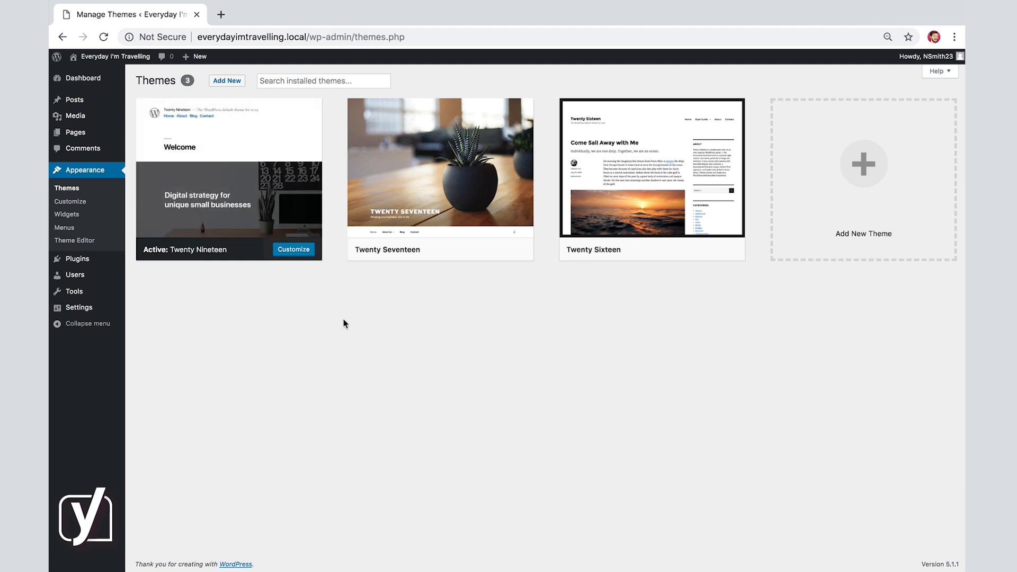
mouse_move(589, 306)
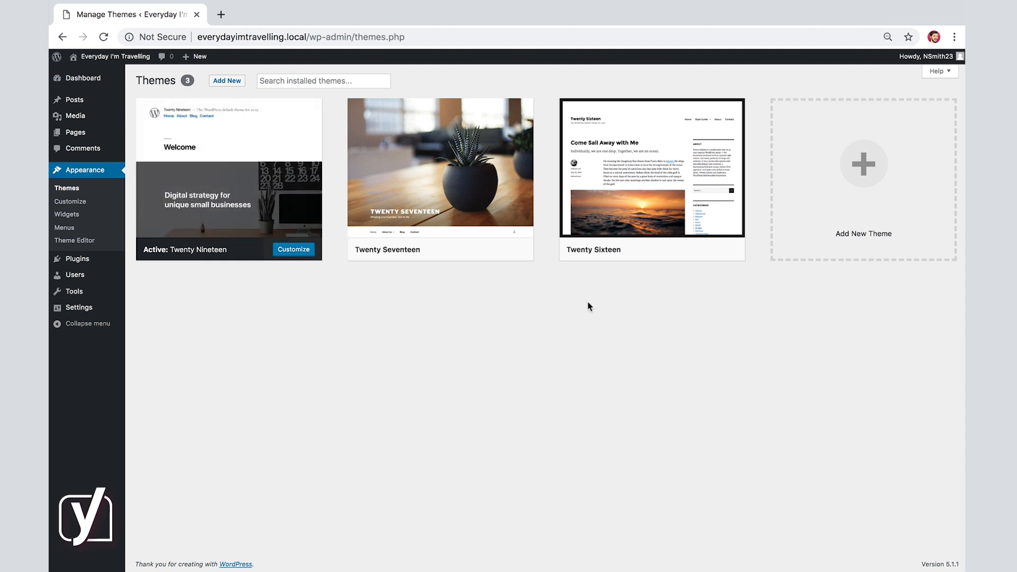
mouse_move(397, 200)
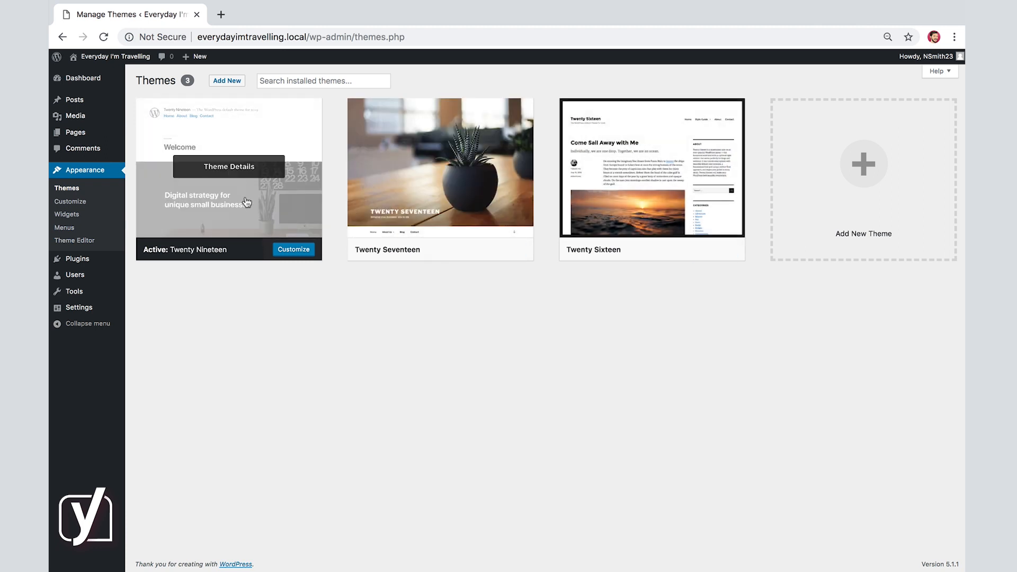
mouse_move(234, 220)
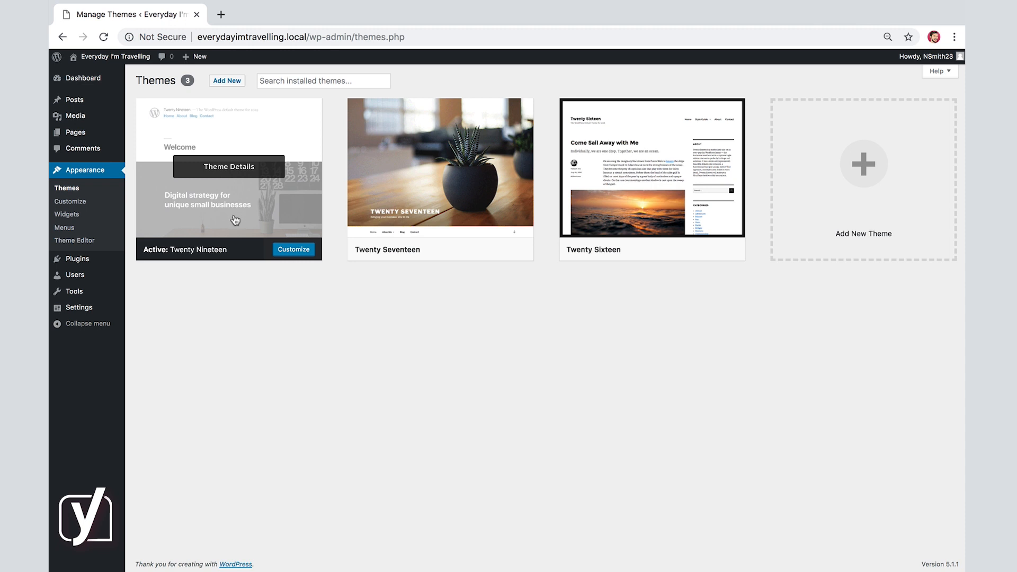
mouse_move(165, 125)
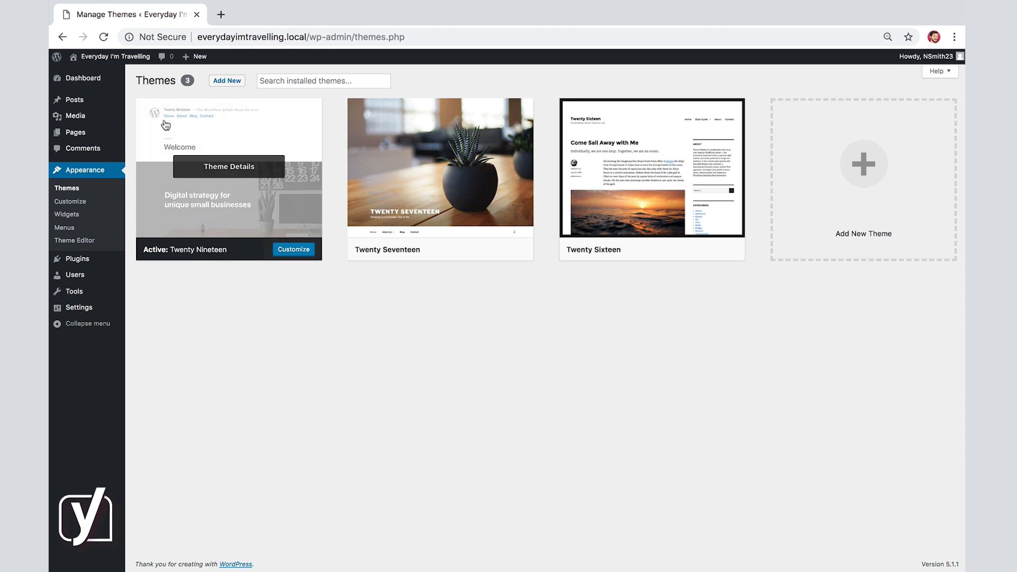
mouse_move(115, 57)
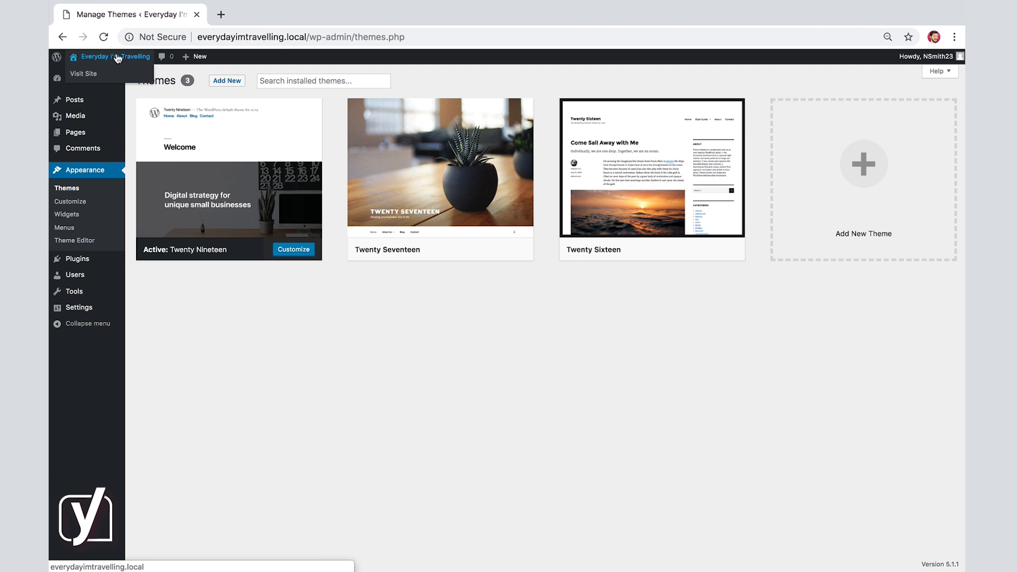
left_click(83, 74)
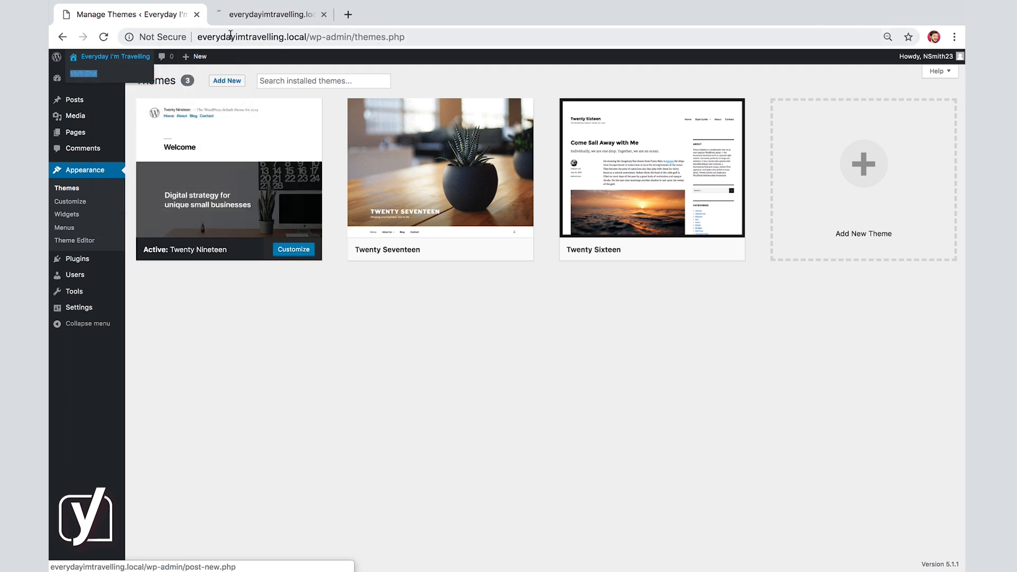
left_click(273, 15)
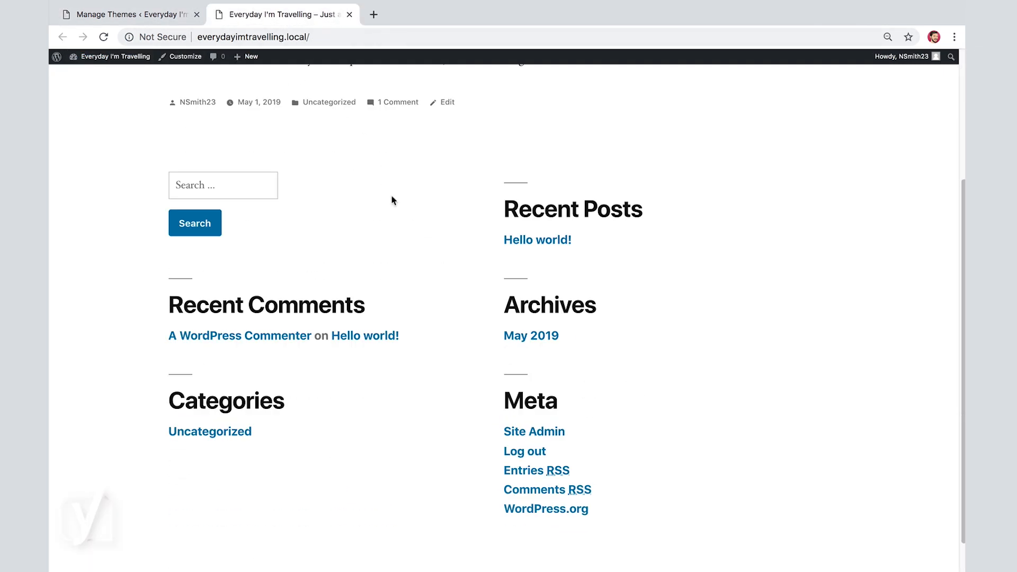
scroll("up", 3)
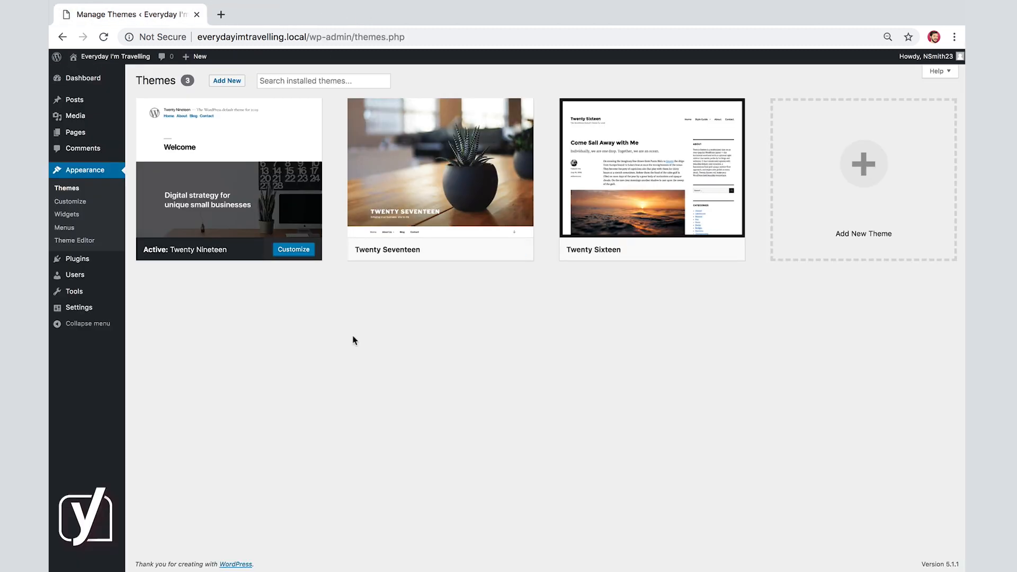
mouse_move(361, 332)
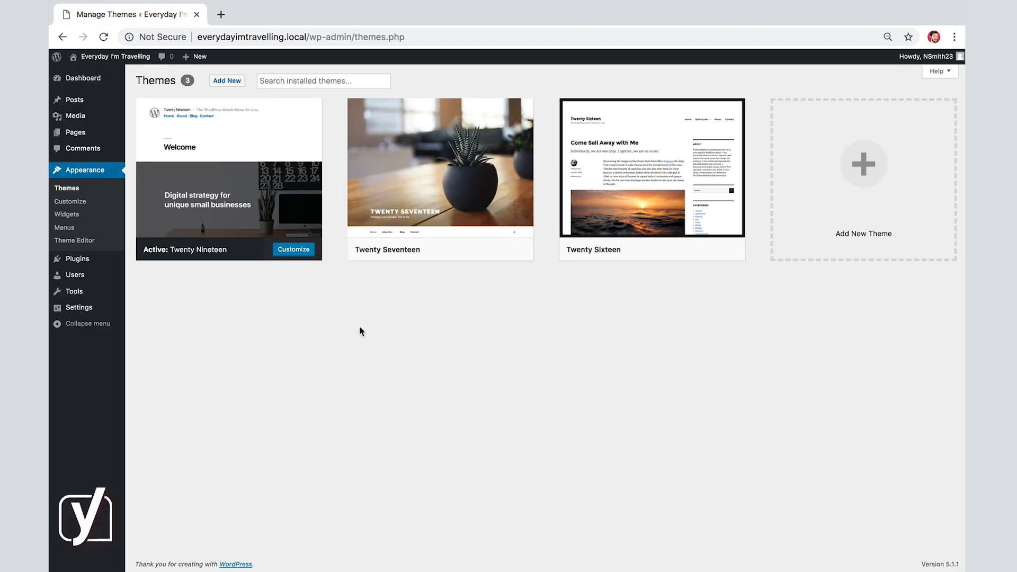
mouse_move(424, 210)
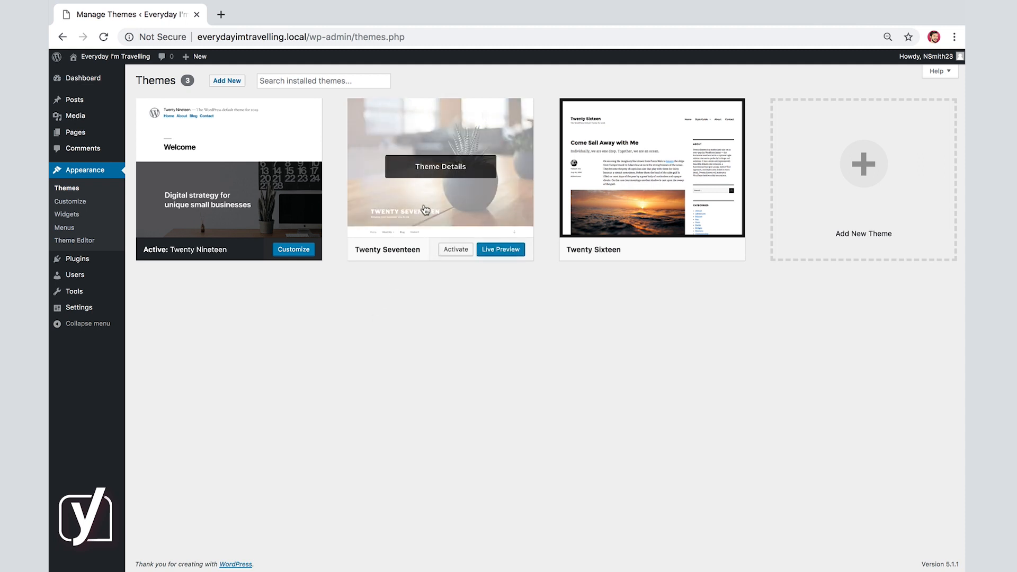
mouse_move(630, 203)
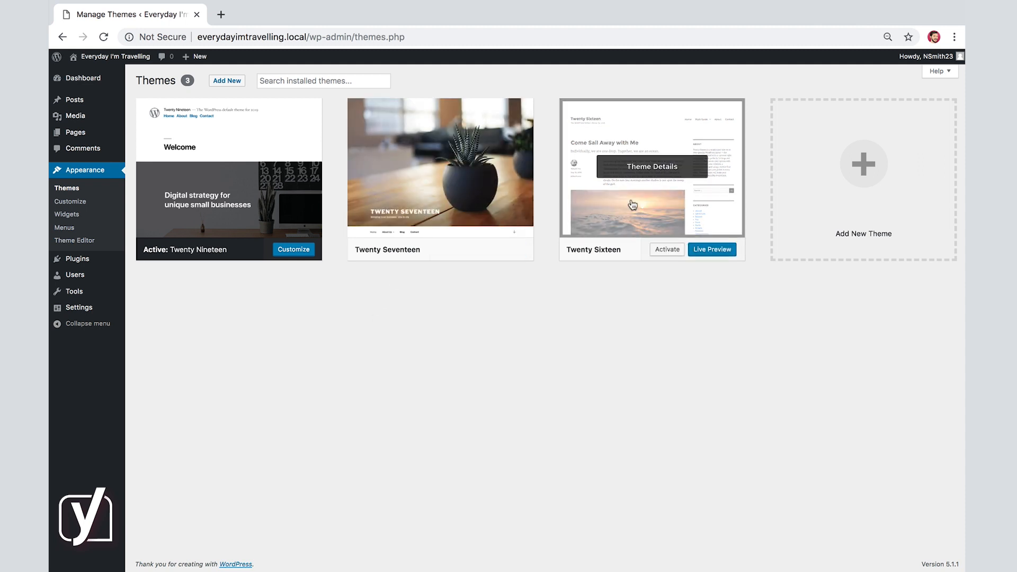
Step: Activate the Twenty Sixteen theme from its card on the Themes overview
left_click(652, 166)
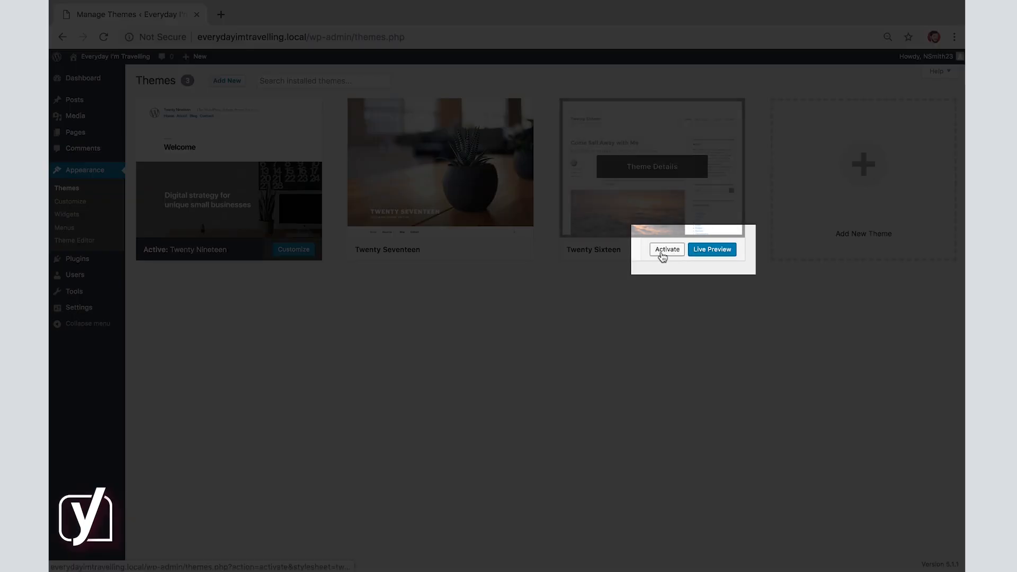
left_click(667, 249)
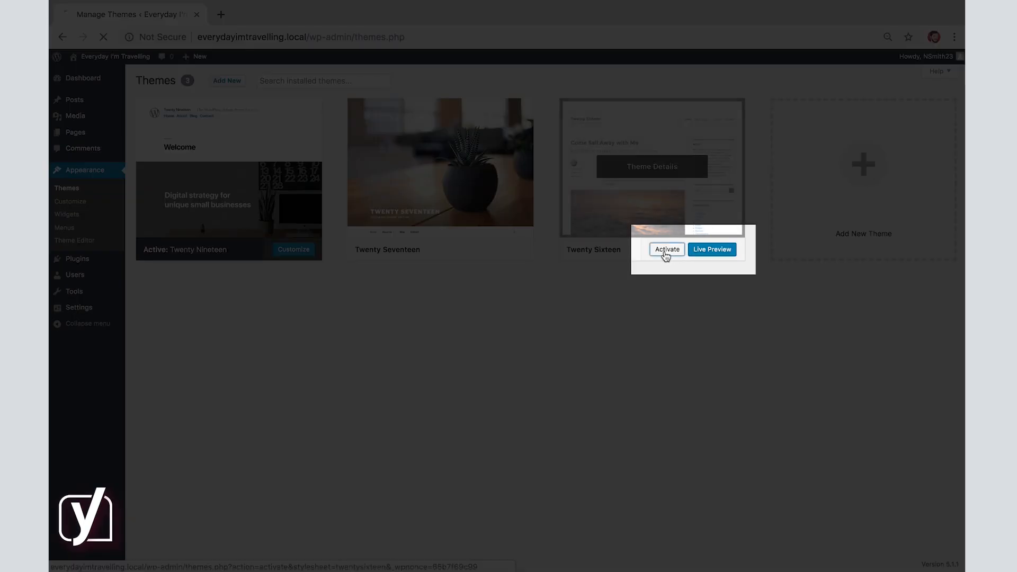
left_click(667, 249)
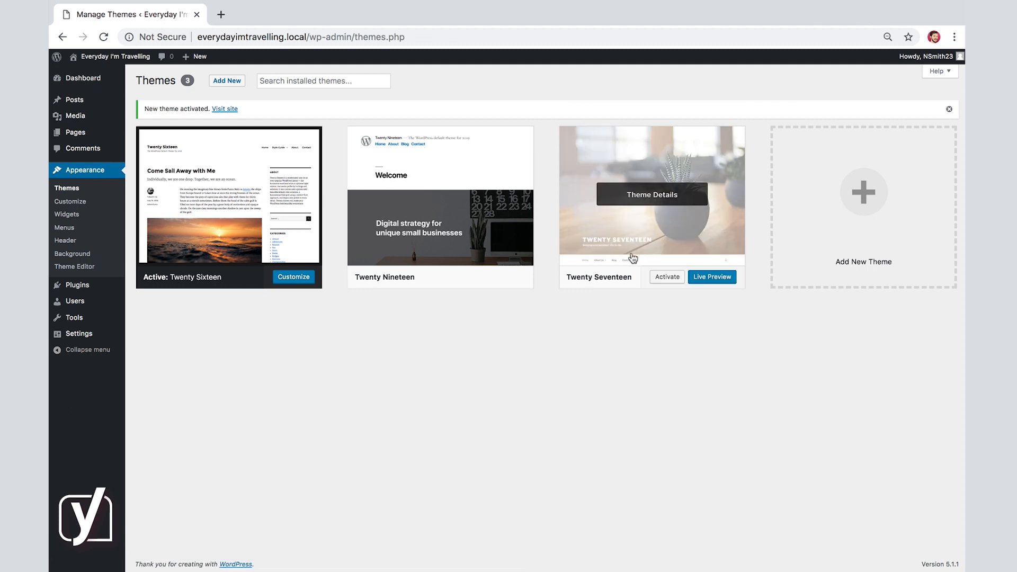
mouse_move(228, 242)
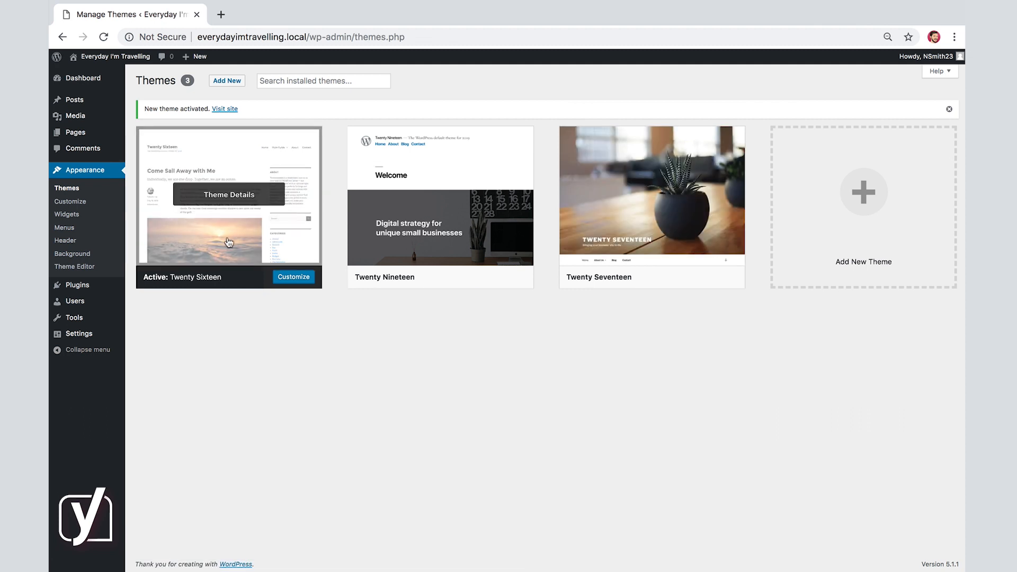
right_click(115, 57)
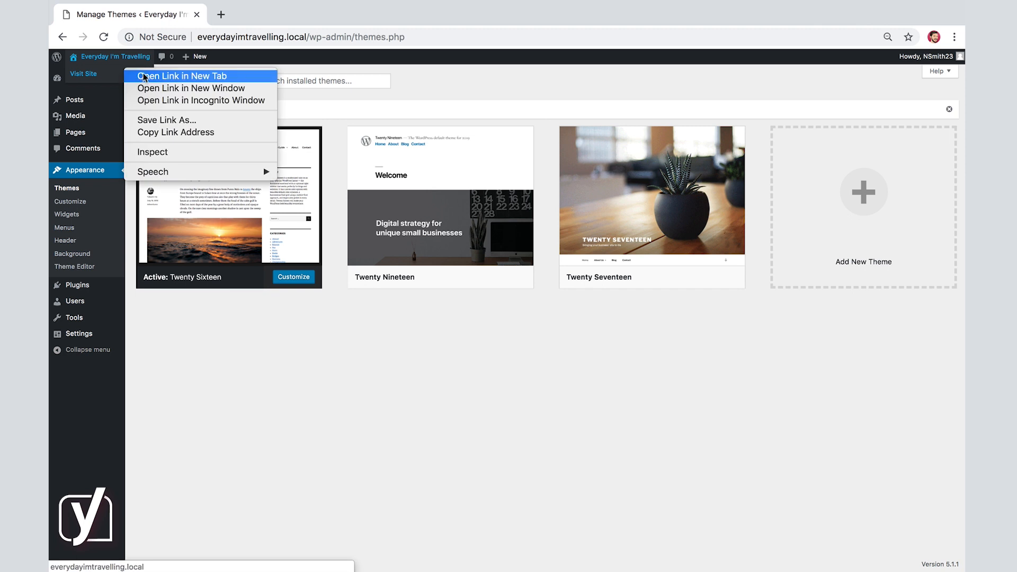
left_click(184, 76)
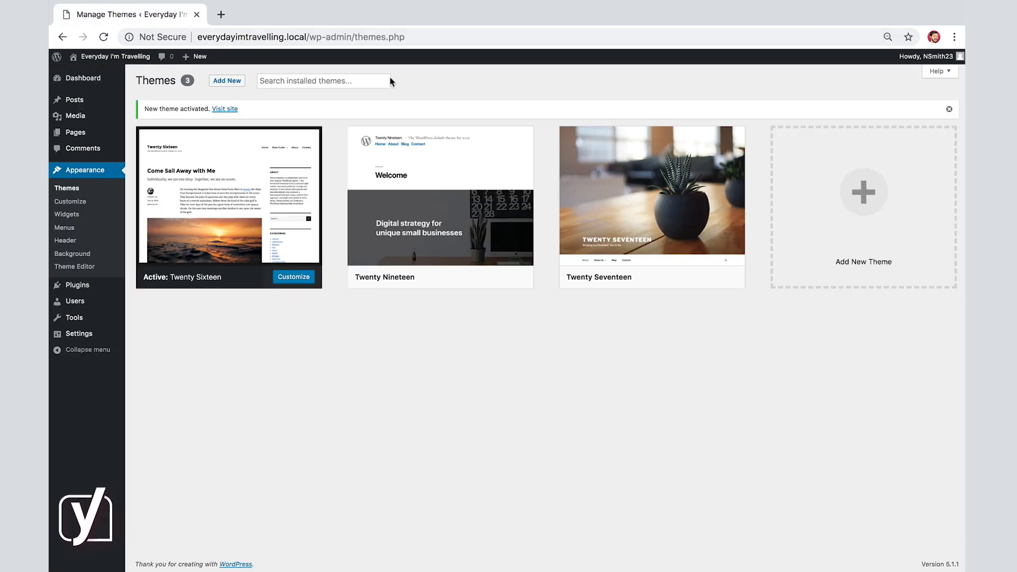
mouse_move(440, 208)
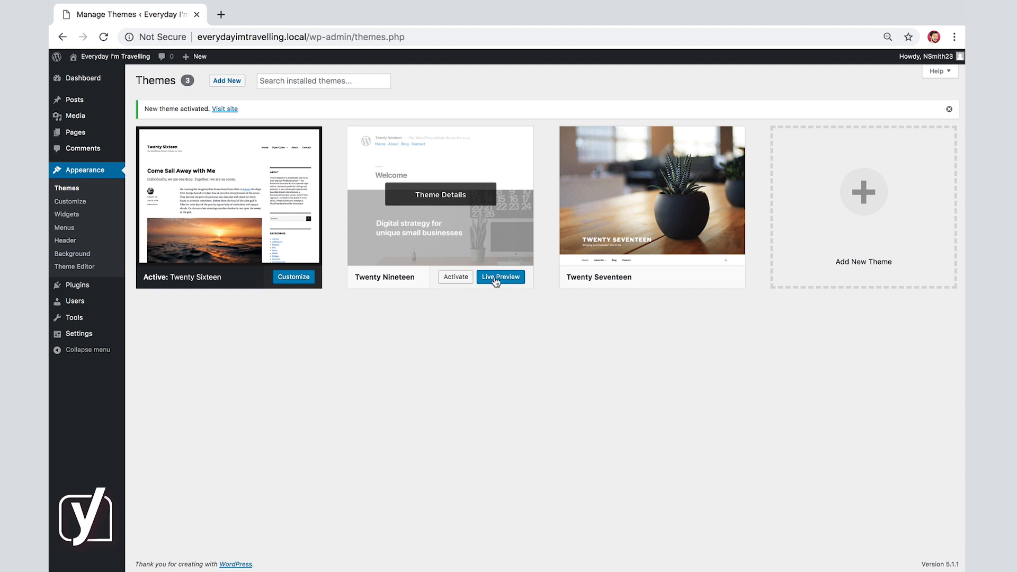
mouse_move(722, 283)
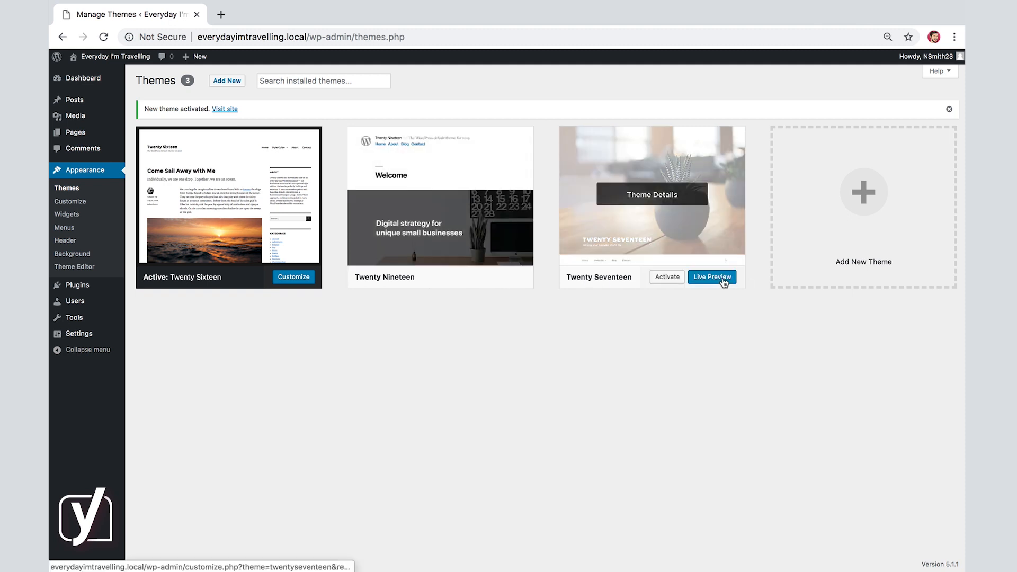
Step: Live-preview Twenty Seventeen, activate and publish it, then leave the Customizer
left_click(711, 277)
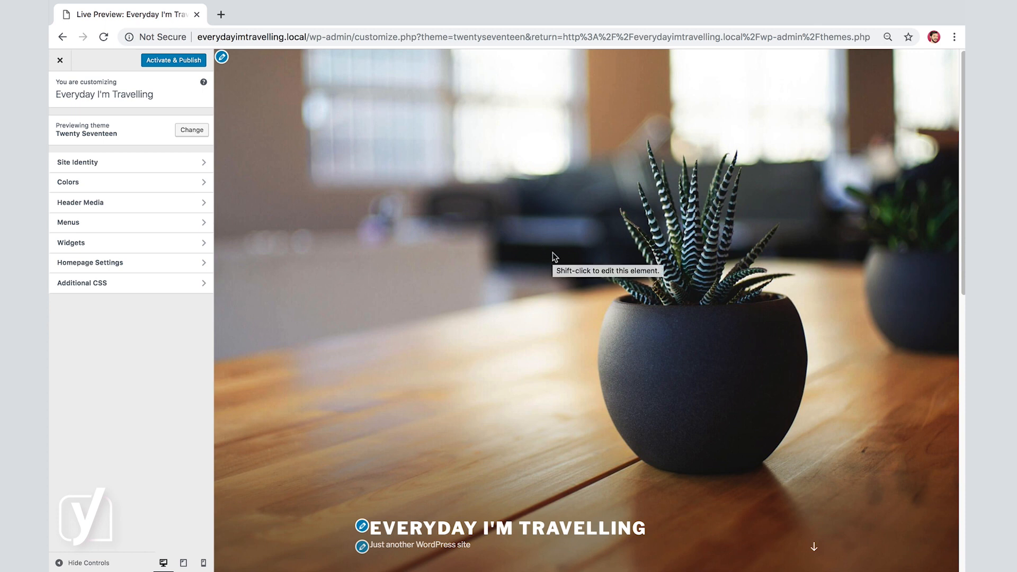
mouse_move(446, 249)
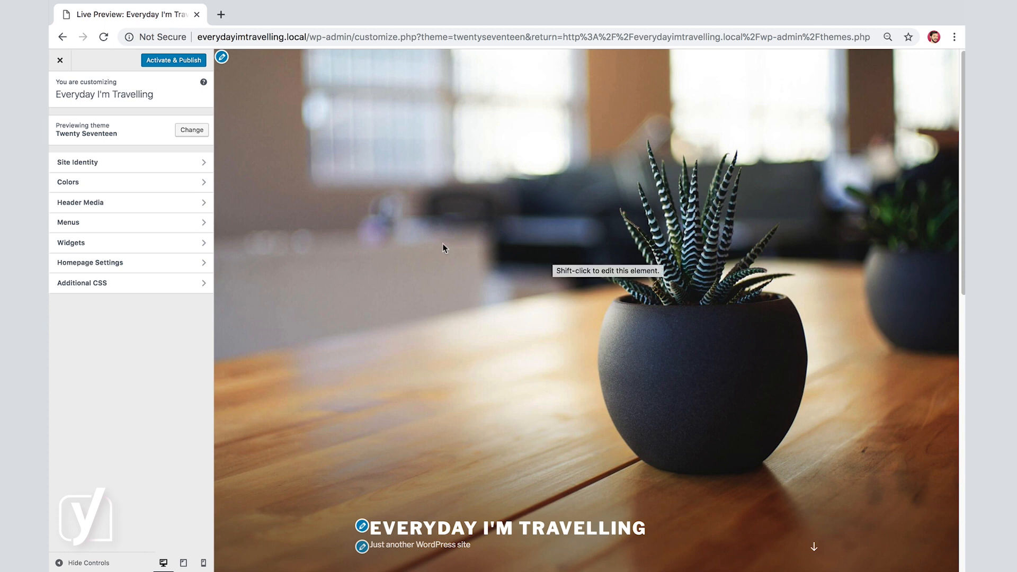
mouse_move(324, 172)
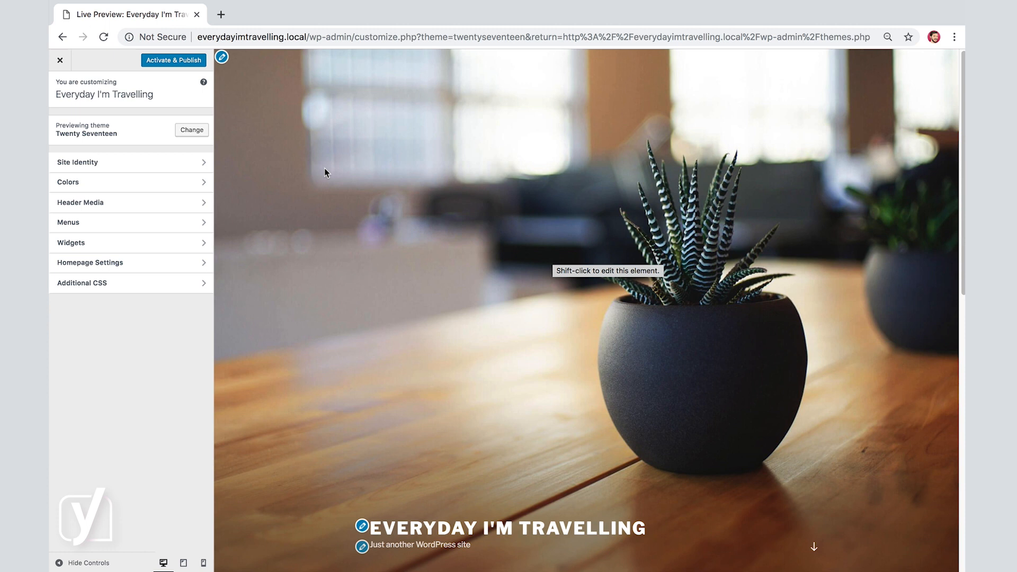
mouse_move(564, 197)
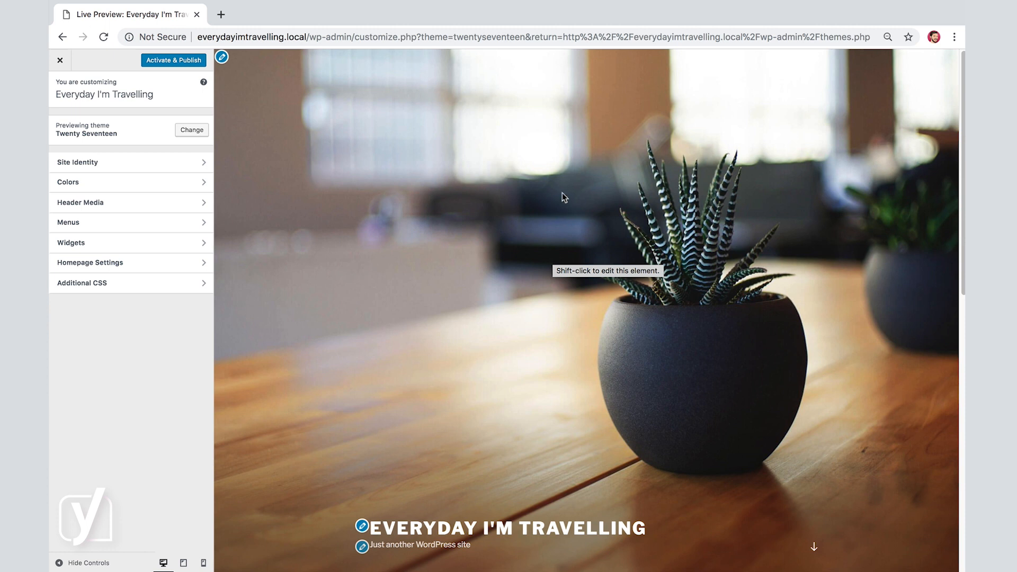
mouse_move(550, 229)
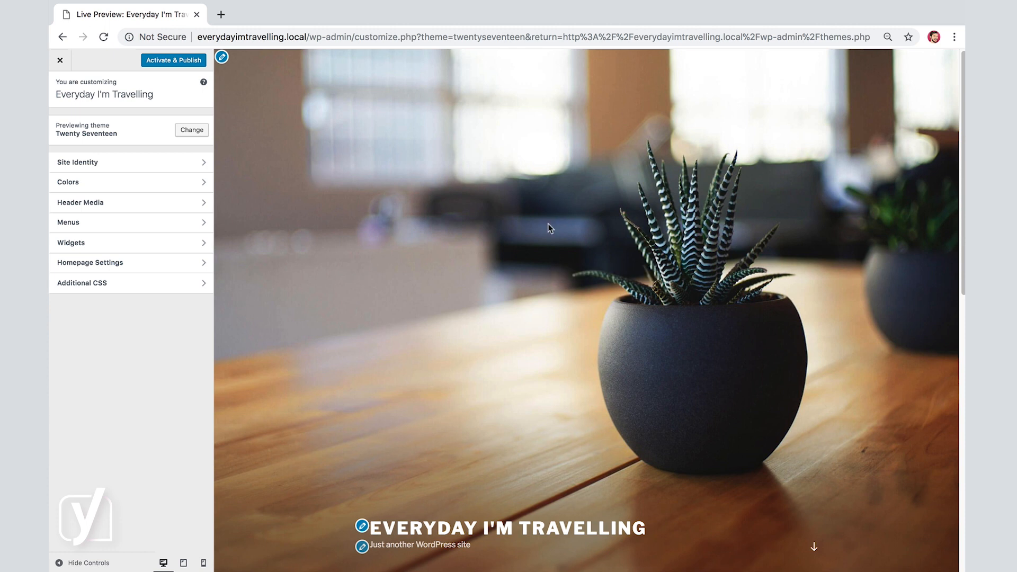
scroll("down", 3)
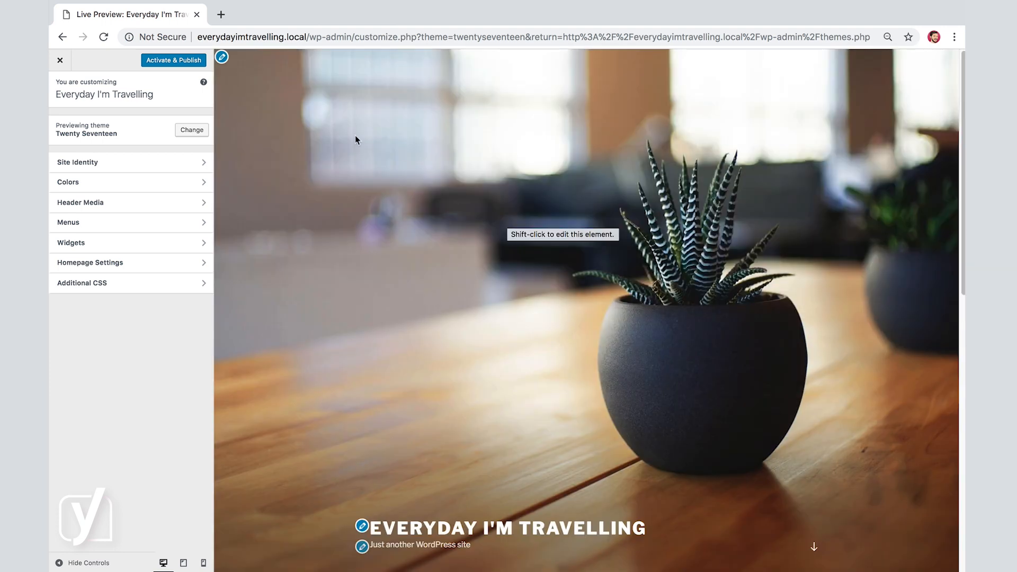
left_click(173, 60)
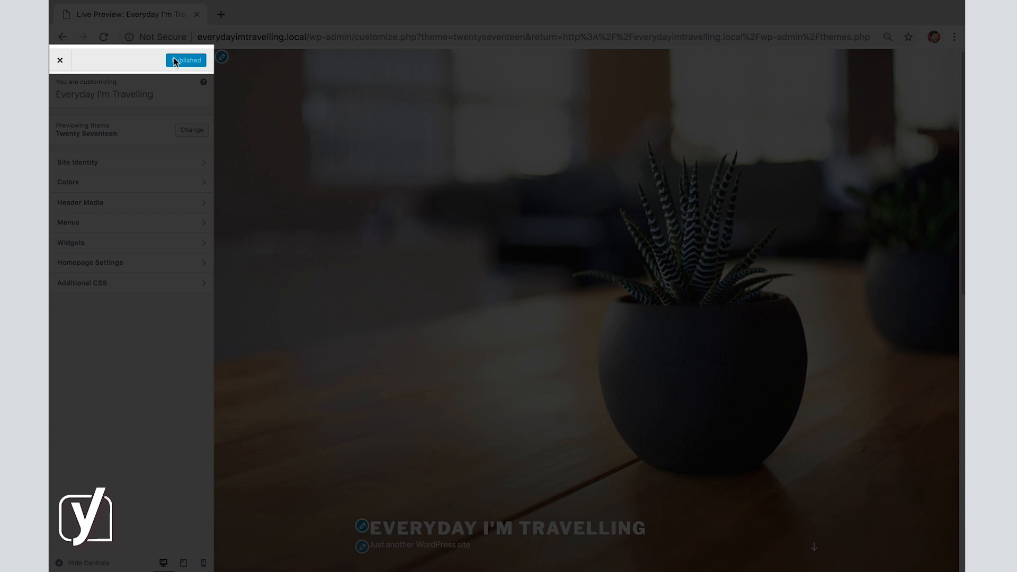
left_click(59, 60)
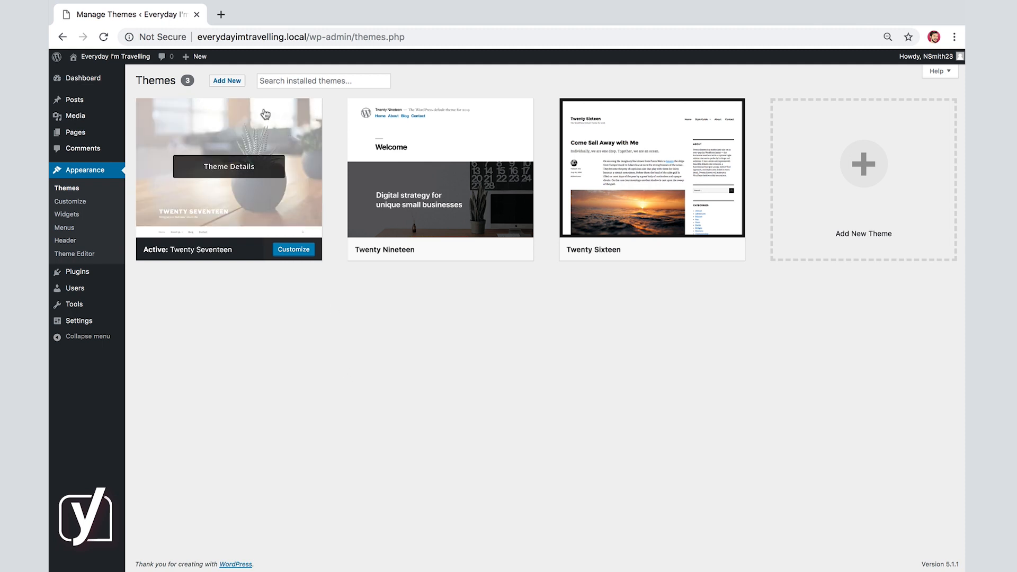
Step: Go from the Themes overview to the Add Themes directory of available themes
left_click(227, 81)
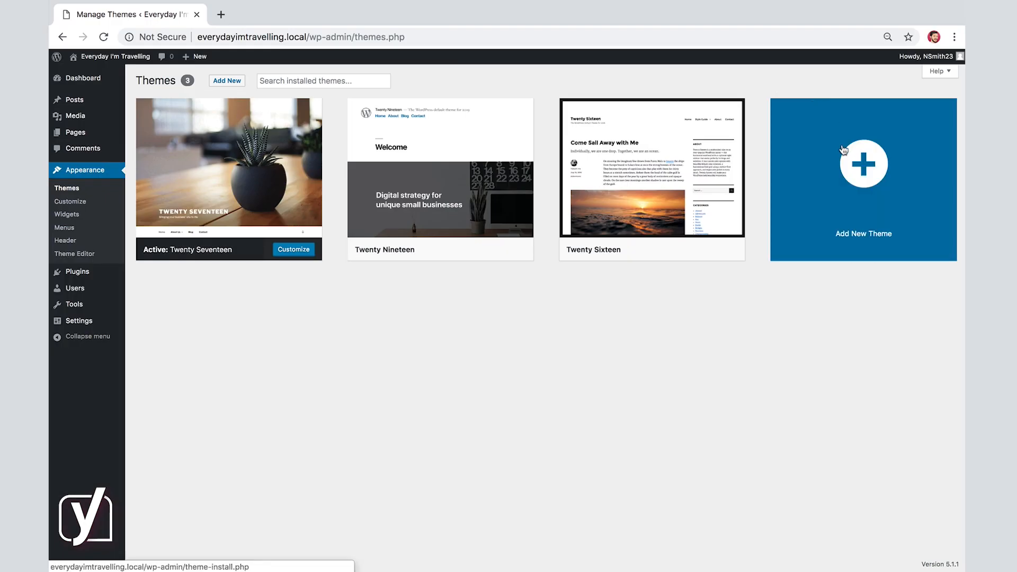
left_click(863, 180)
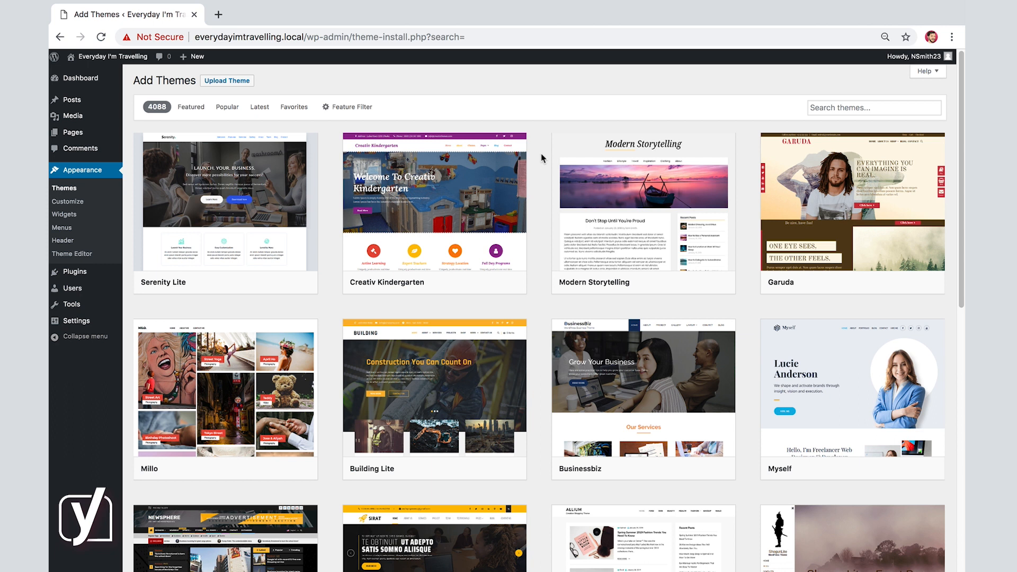
Step: Search the theme directory for 'portfolio' themes
left_click(227, 107)
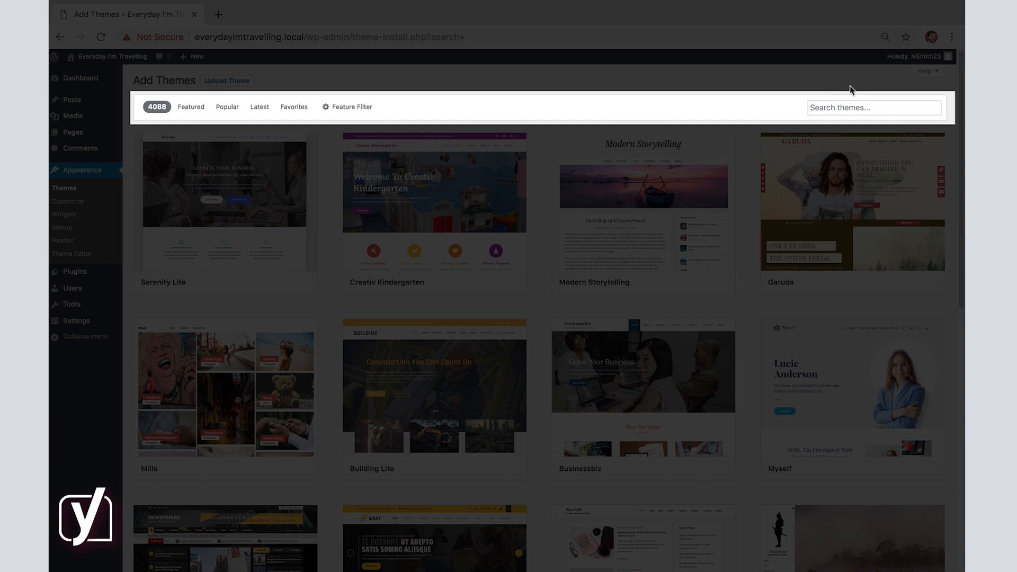
left_click(873, 107)
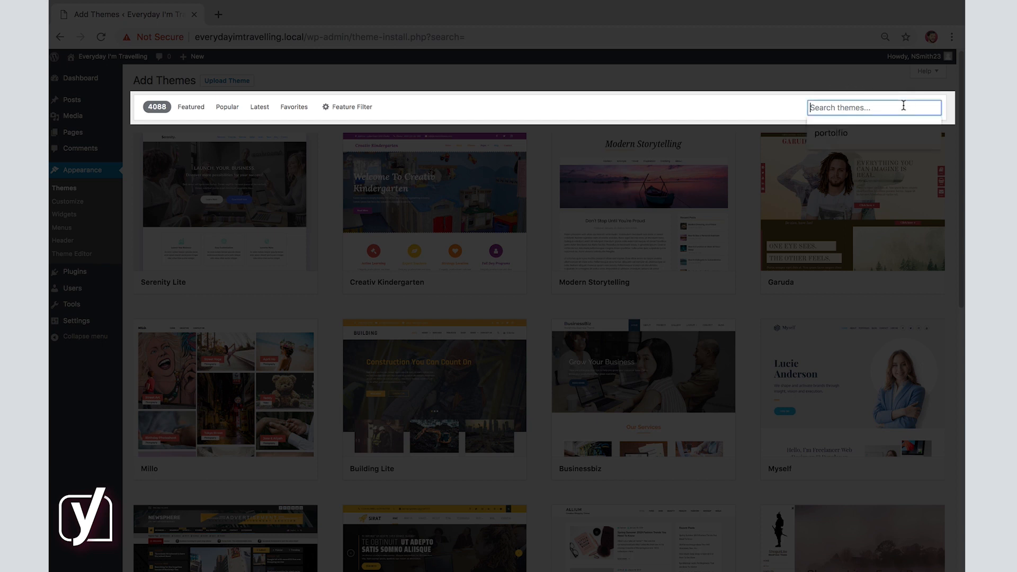
type("portfolio")
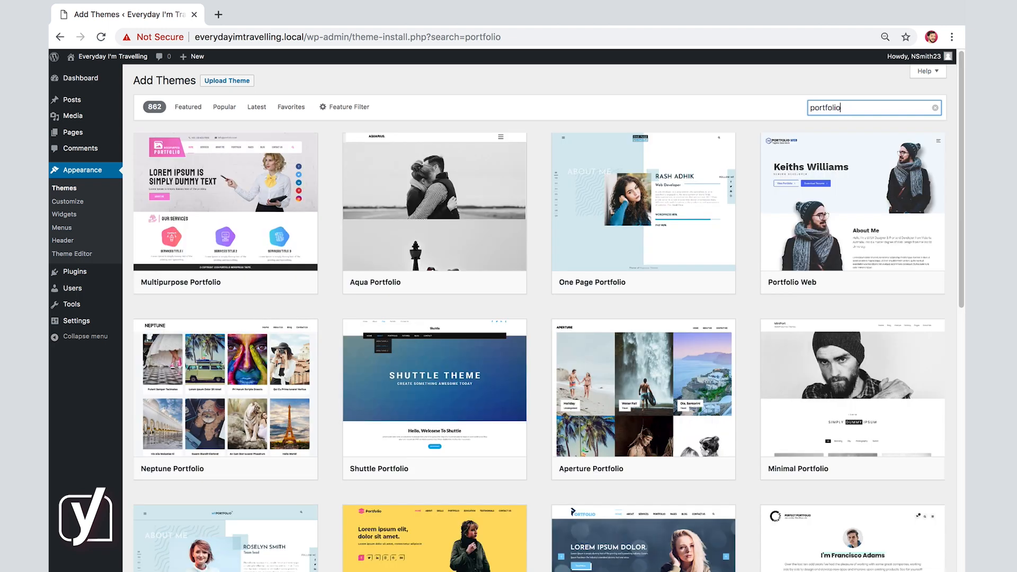
mouse_move(402, 312)
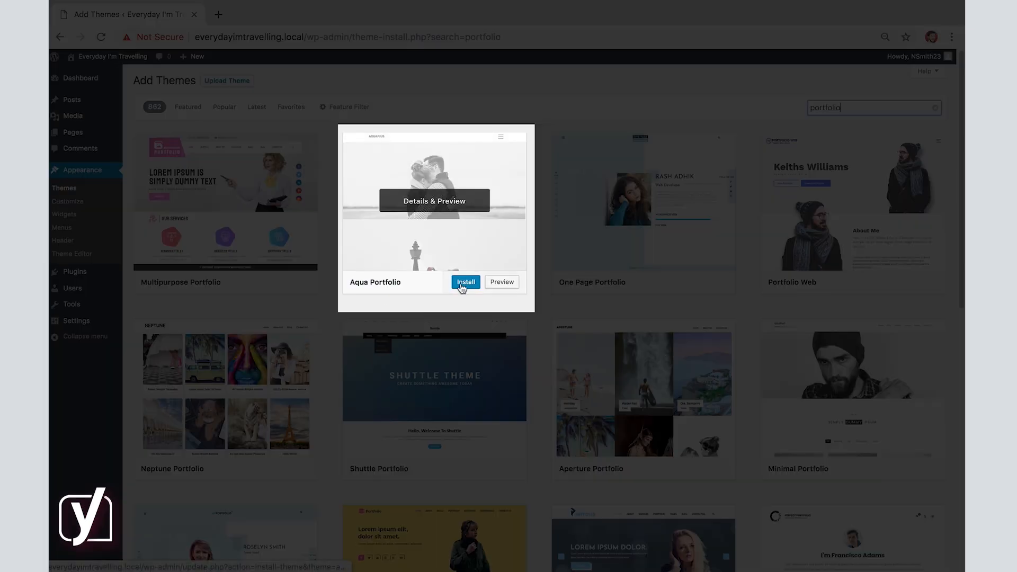
Step: Install the Aqua Portfolio theme and make it the active theme
left_click(466, 282)
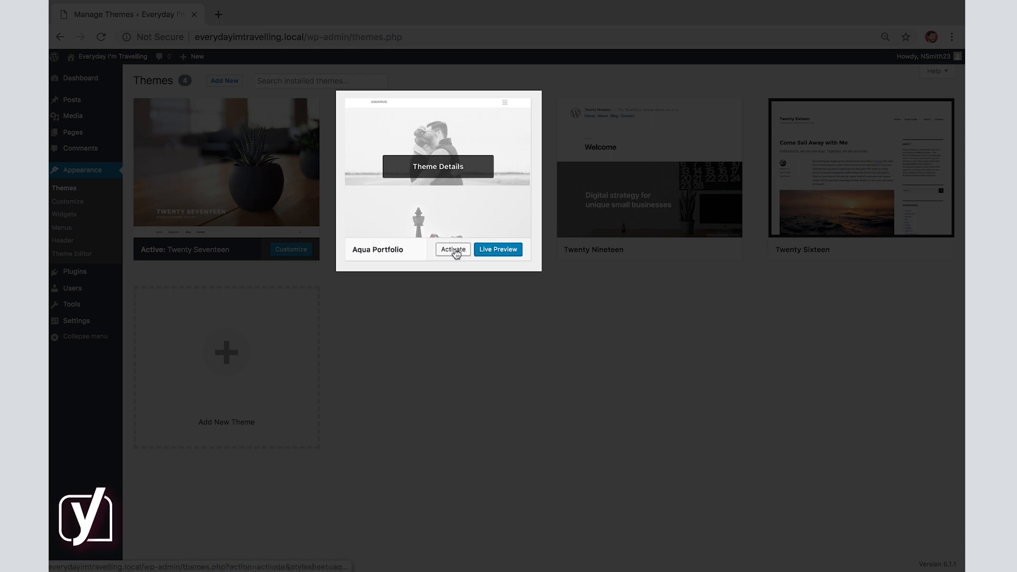
left_click(452, 249)
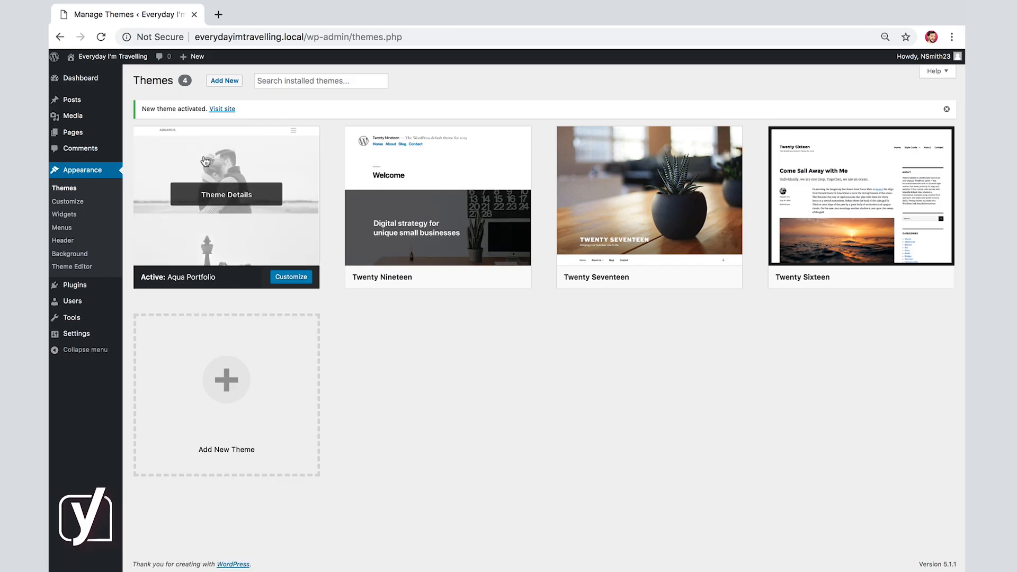
Step: View the live site with Aqua Portfolio in a new tab, then close that tab
right_click(112, 56)
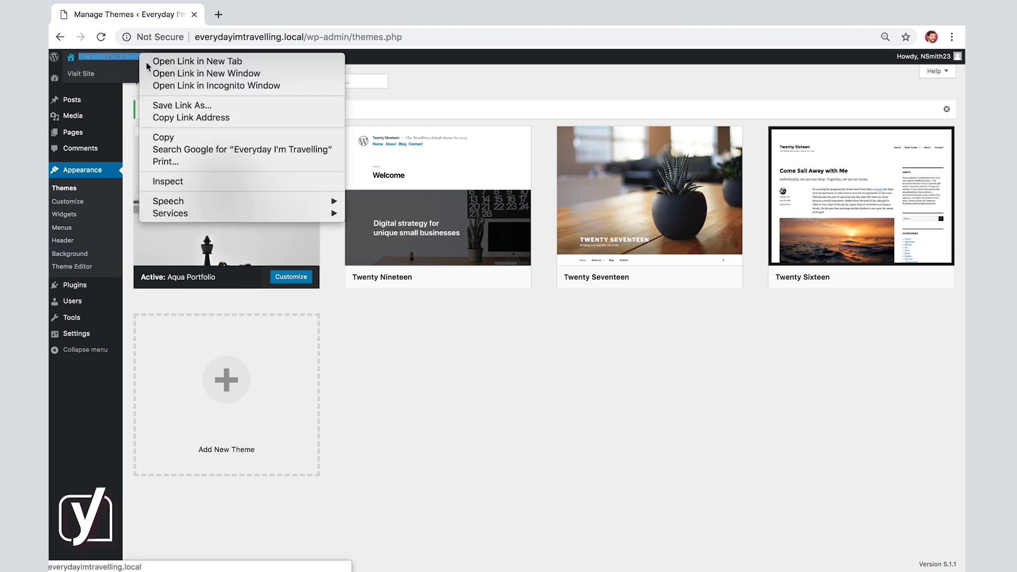
left_click(197, 61)
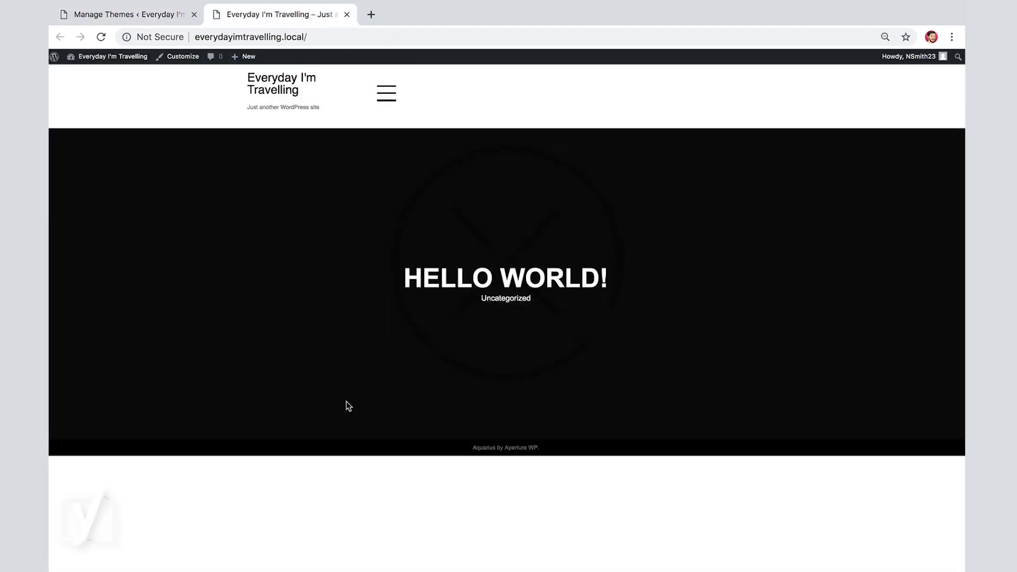
mouse_move(584, 409)
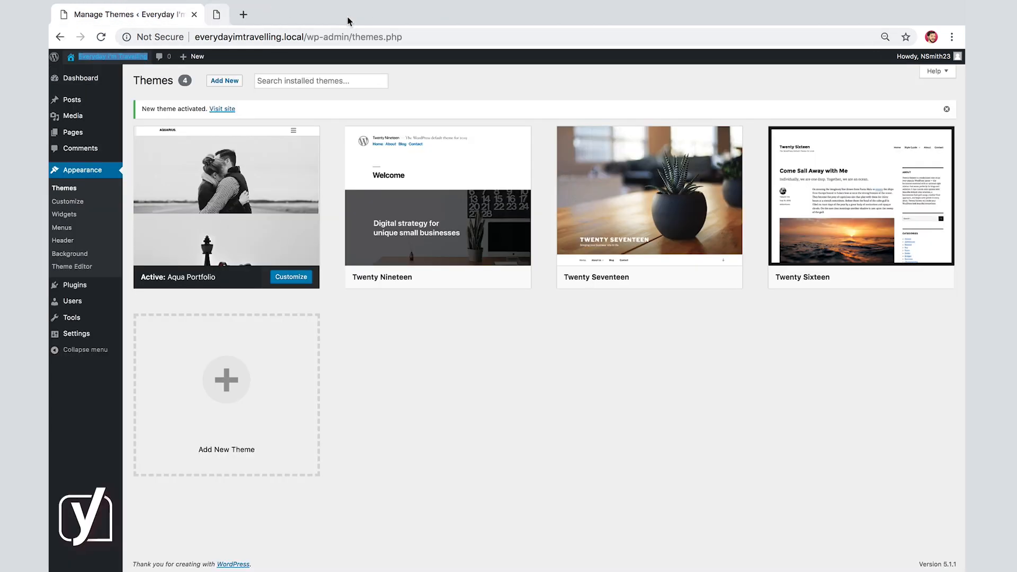
left_click(945, 109)
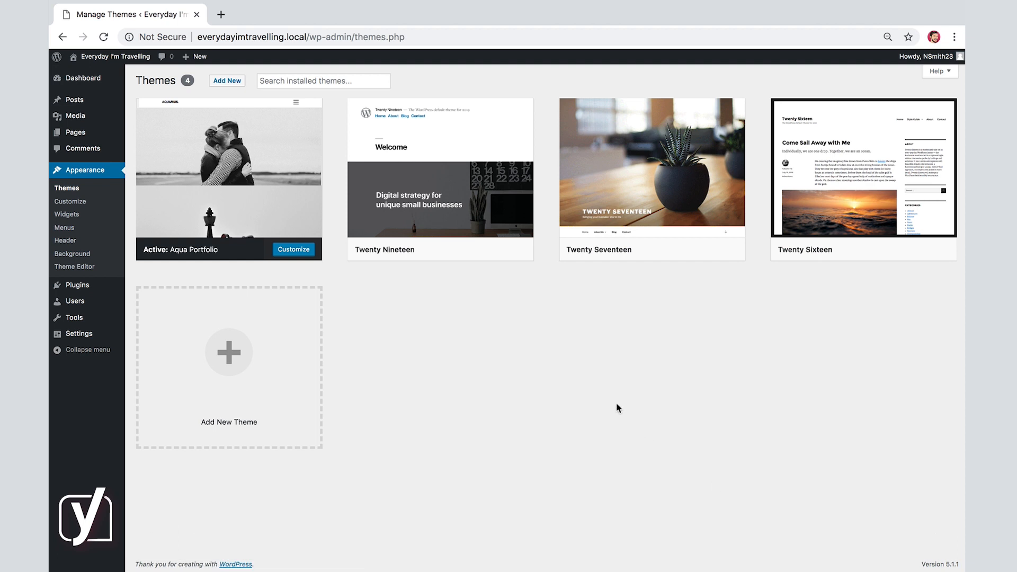
mouse_move(324, 325)
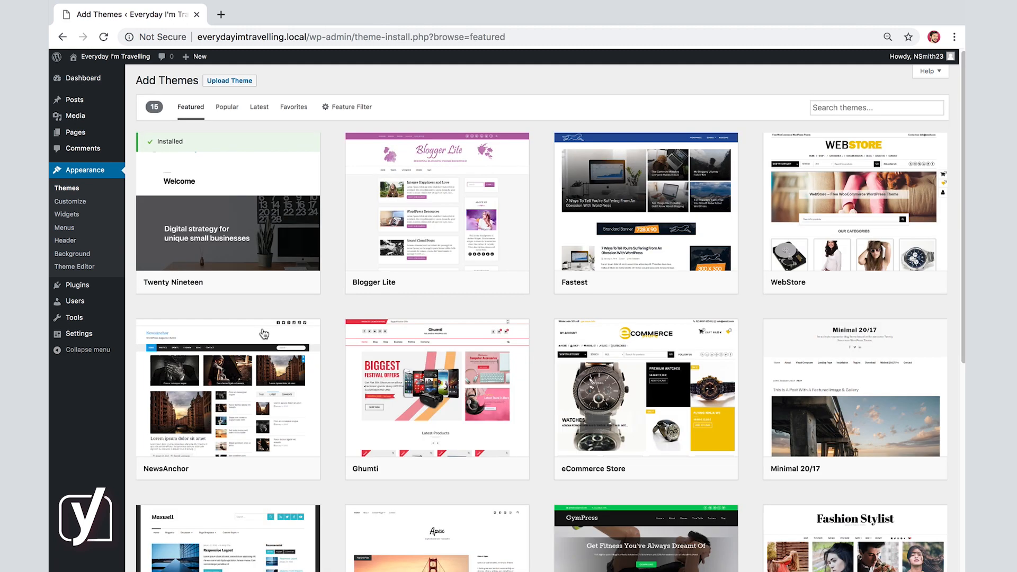
Step: Upload sydney.zip from the computer and install the Sydney theme from it
left_click(229, 80)
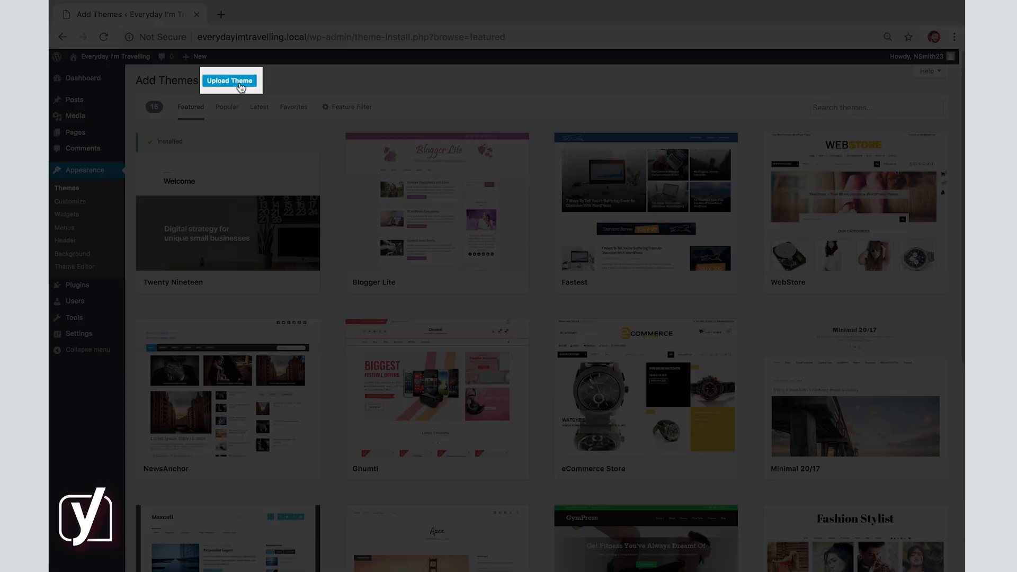
left_click(229, 80)
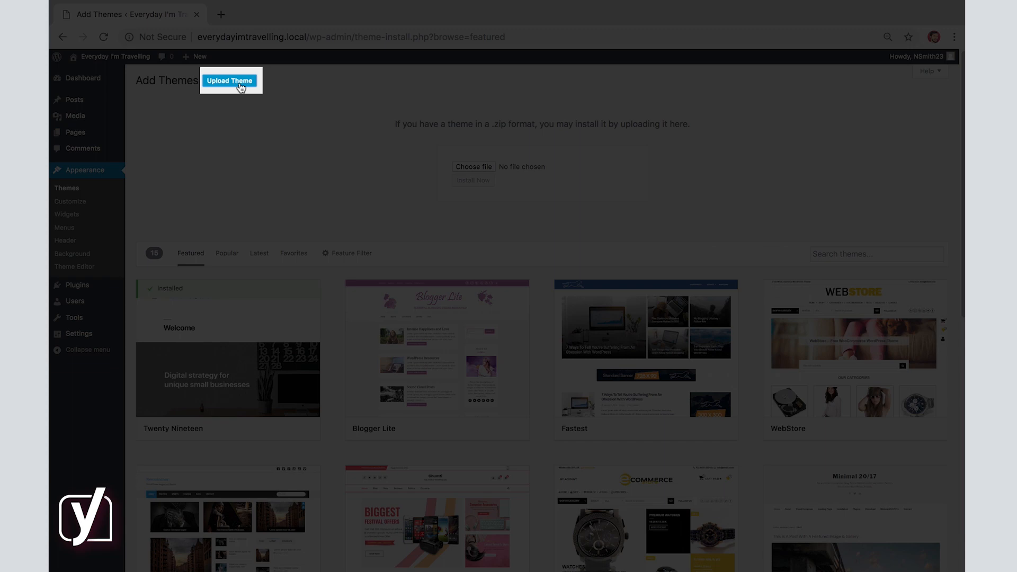
left_click(229, 81)
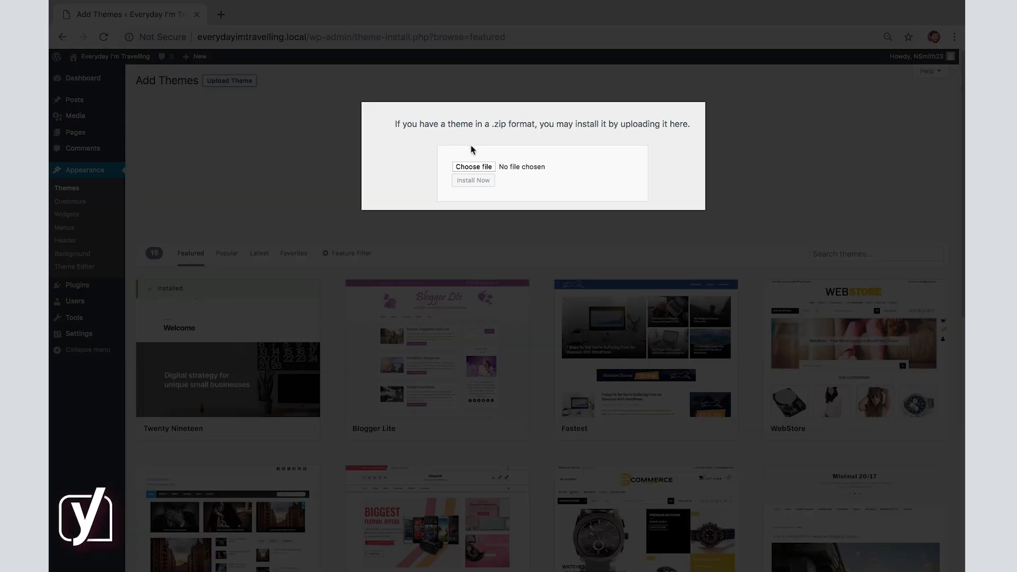
left_click(473, 167)
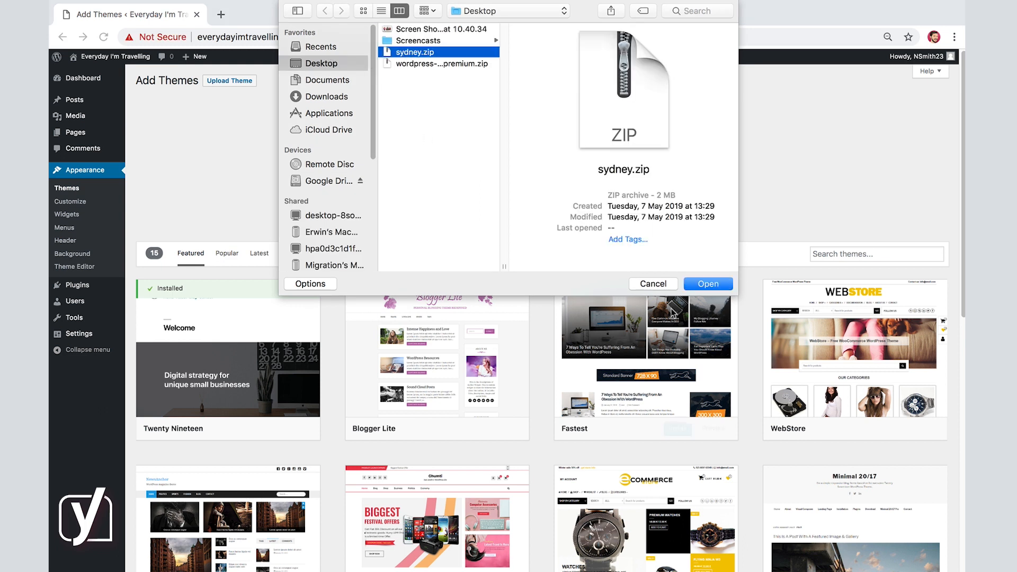
left_click(708, 283)
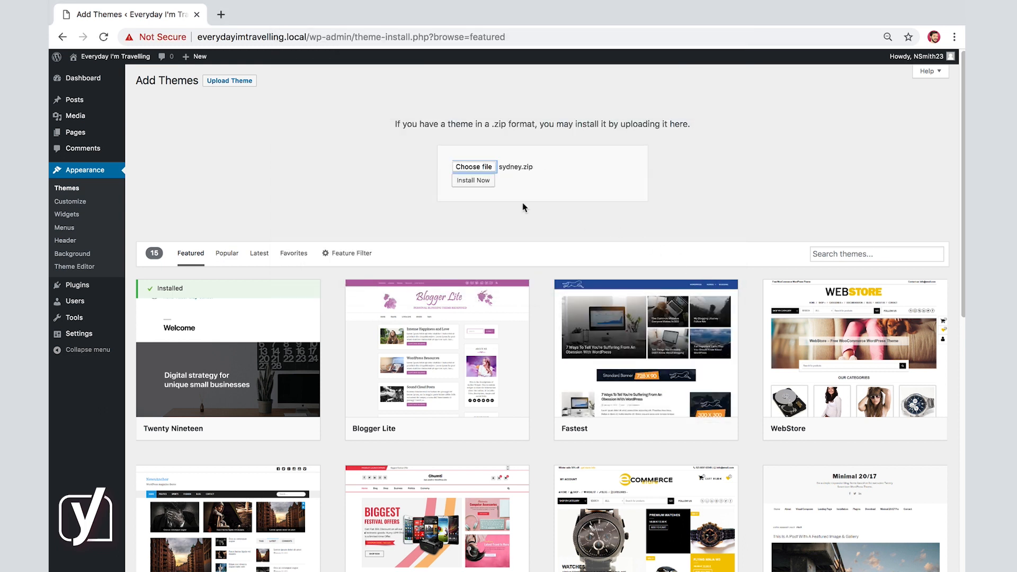
left_click(473, 181)
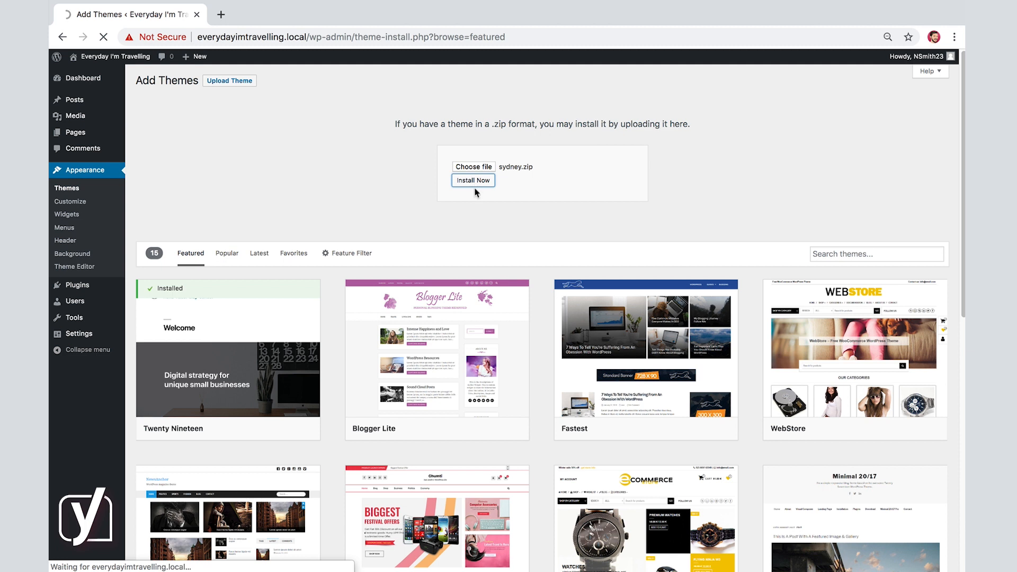
left_click(472, 180)
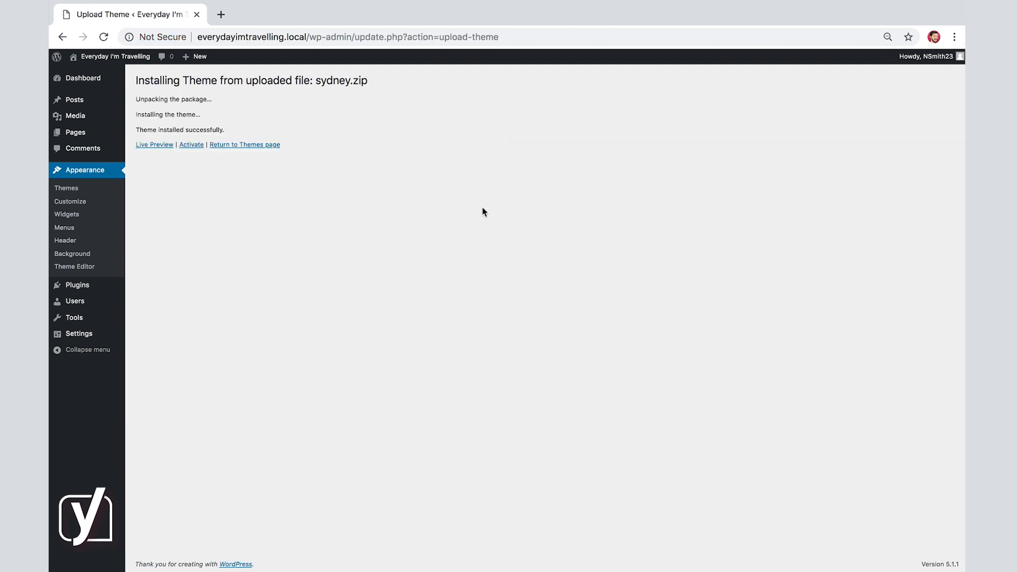
mouse_move(191, 147)
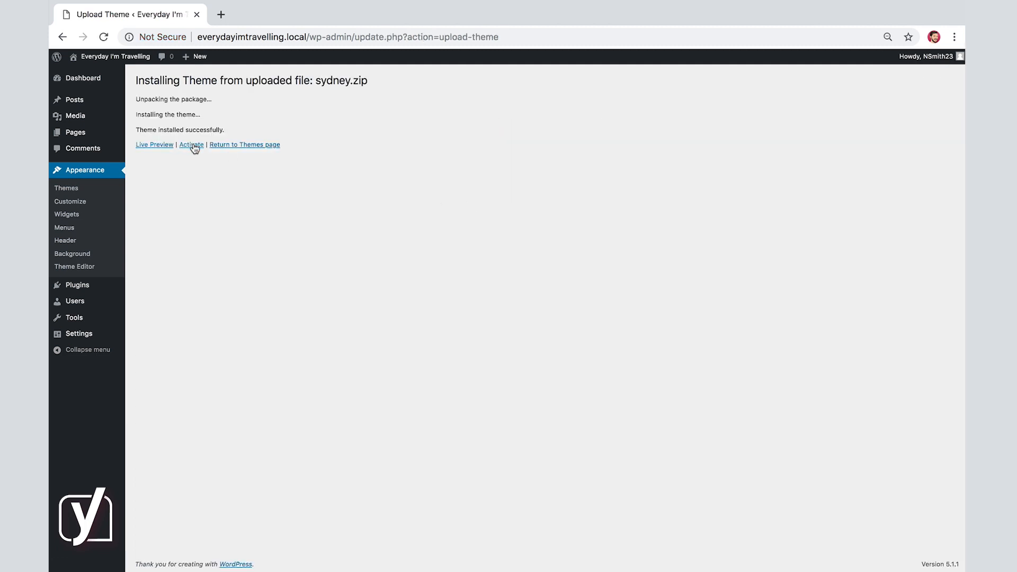
Step: Activate the newly installed Sydney theme from the installation success page
left_click(245, 145)
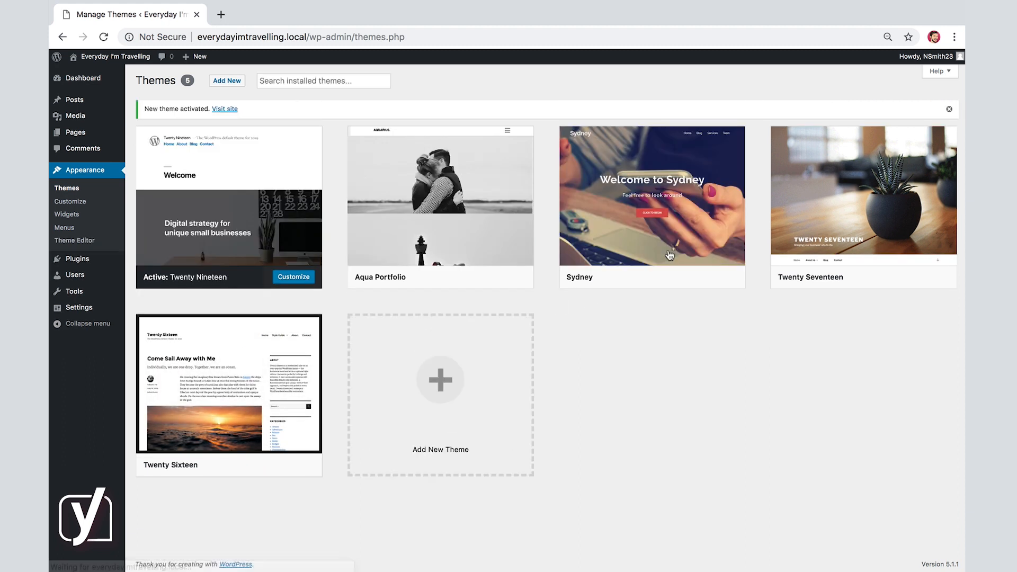
mouse_move(623, 327)
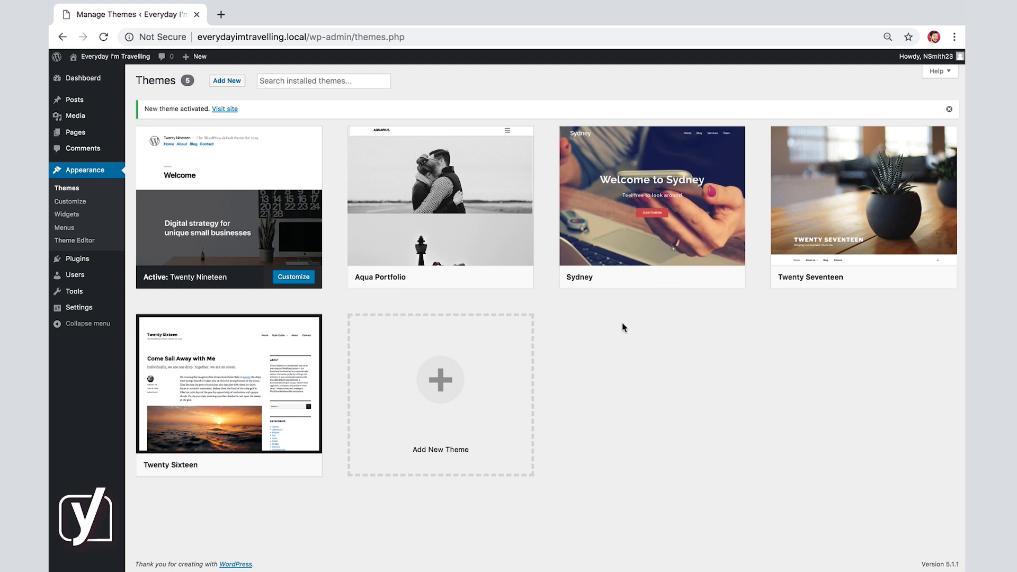